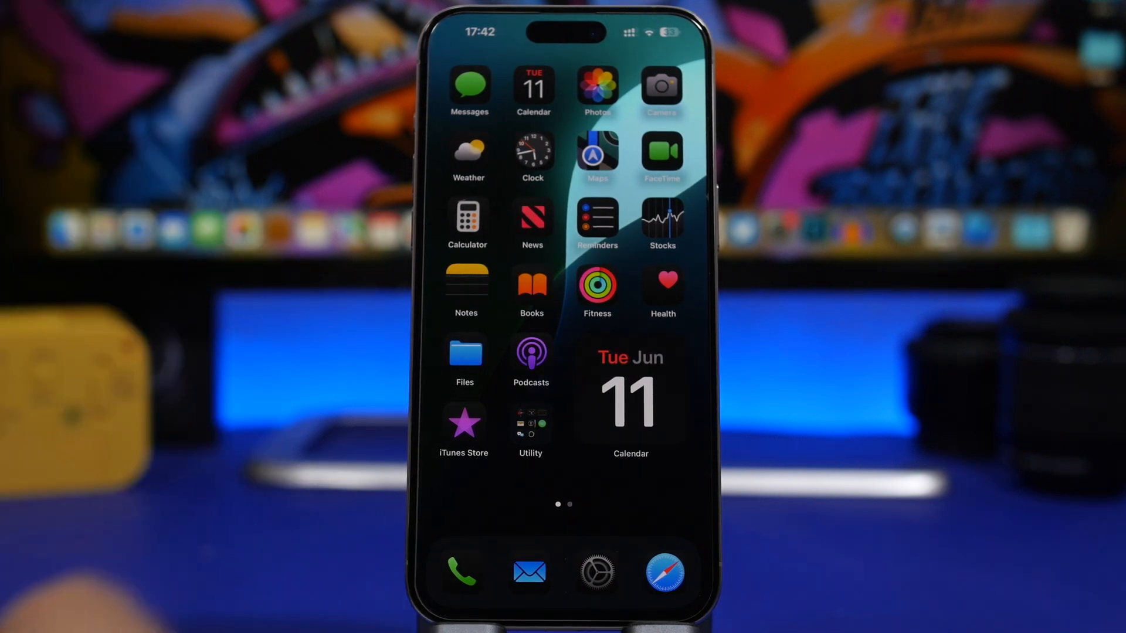
Bring up the Lock Screen from the Home Screen
{"action": "left_click", "coordinate": [460, 572]}
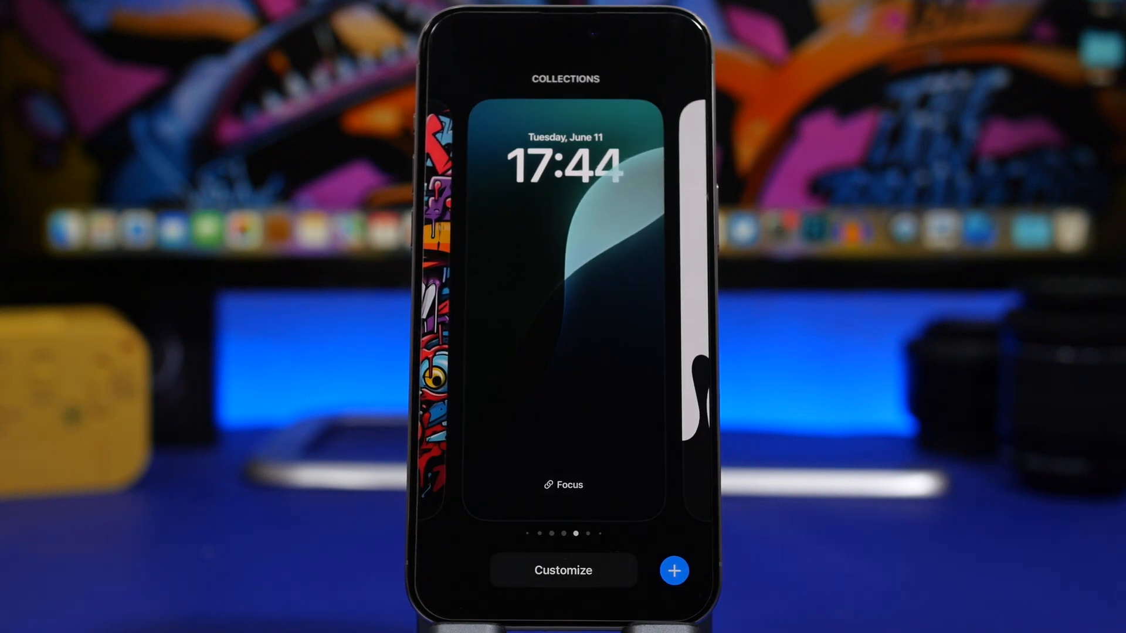
Replace a bottom Lock Screen control with an Open App shortcut and pick its app from the list
{"action": "left_click", "coordinate": [563, 569]}
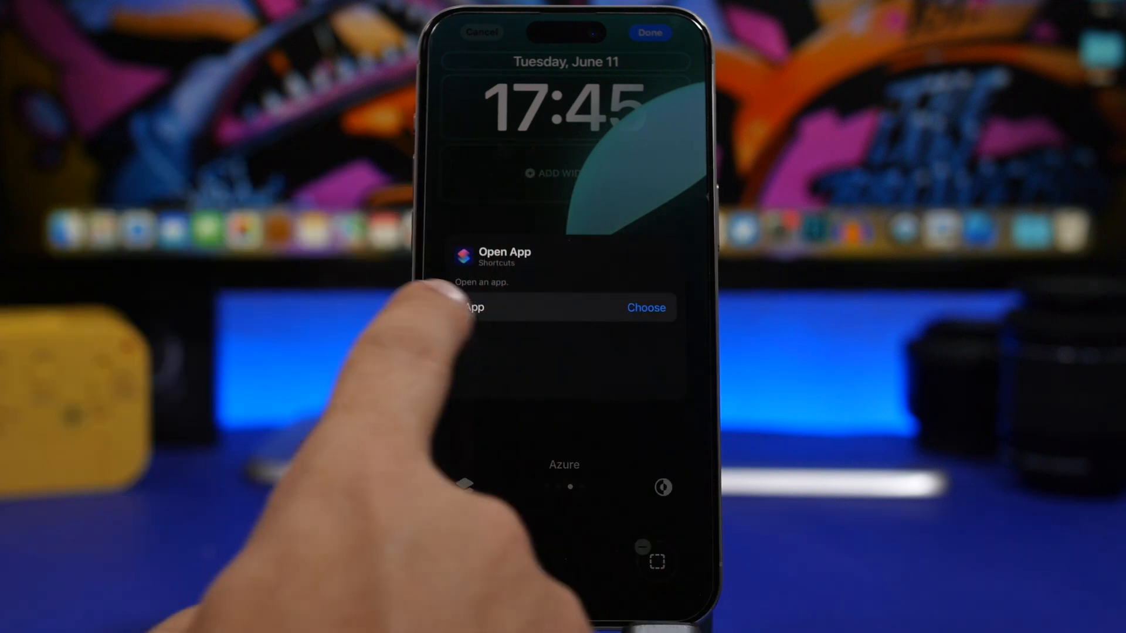
{"action": "left_click", "coordinate": [646, 307]}
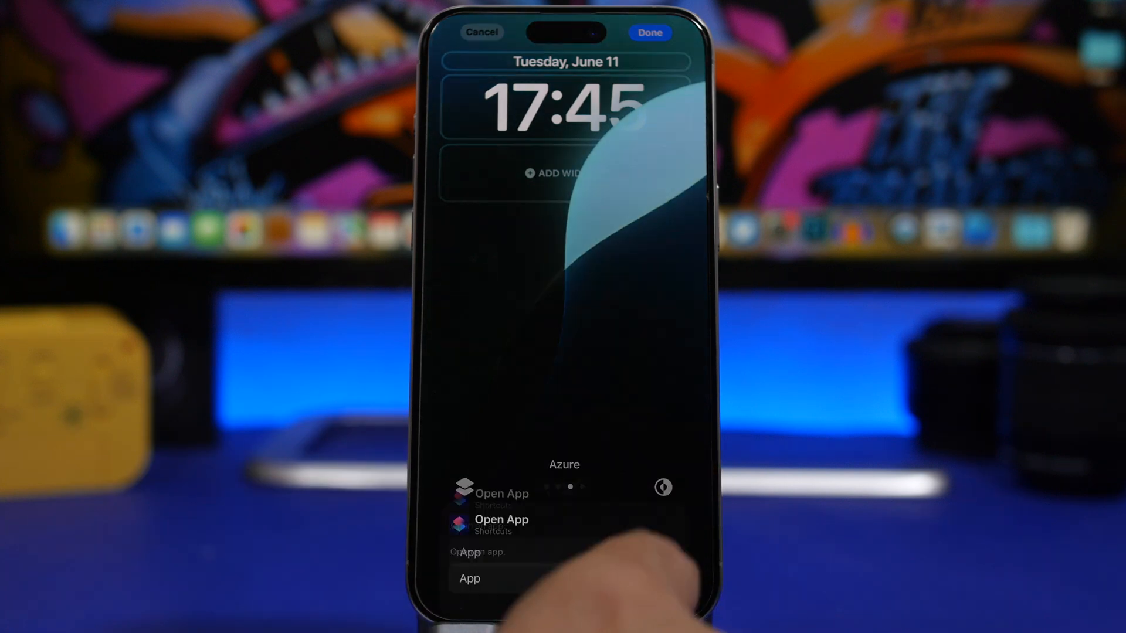
{"action": "left_click", "coordinate": [469, 579]}
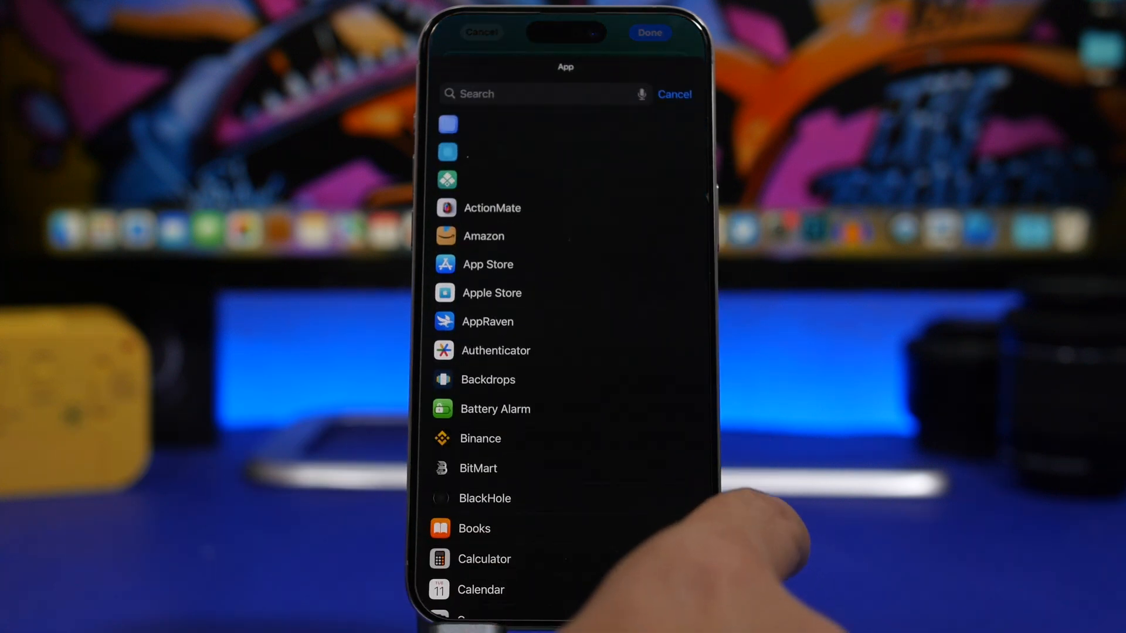
{"action": "scroll", "scroll_direction": "down", "scroll_amount": 3}
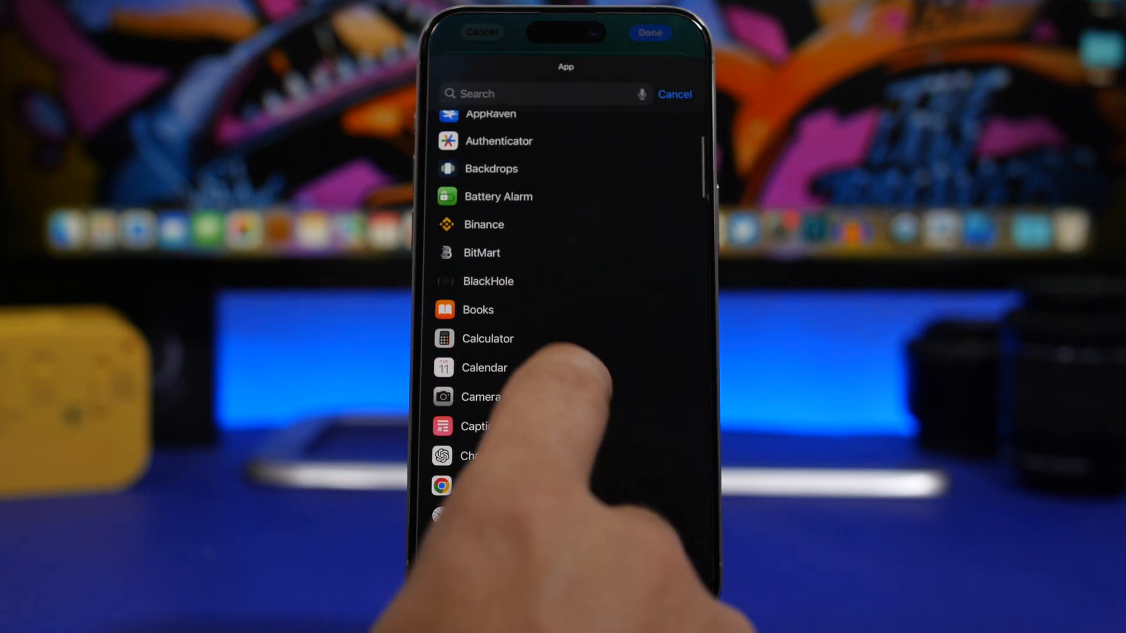
{"action": "left_click", "coordinate": [488, 337]}
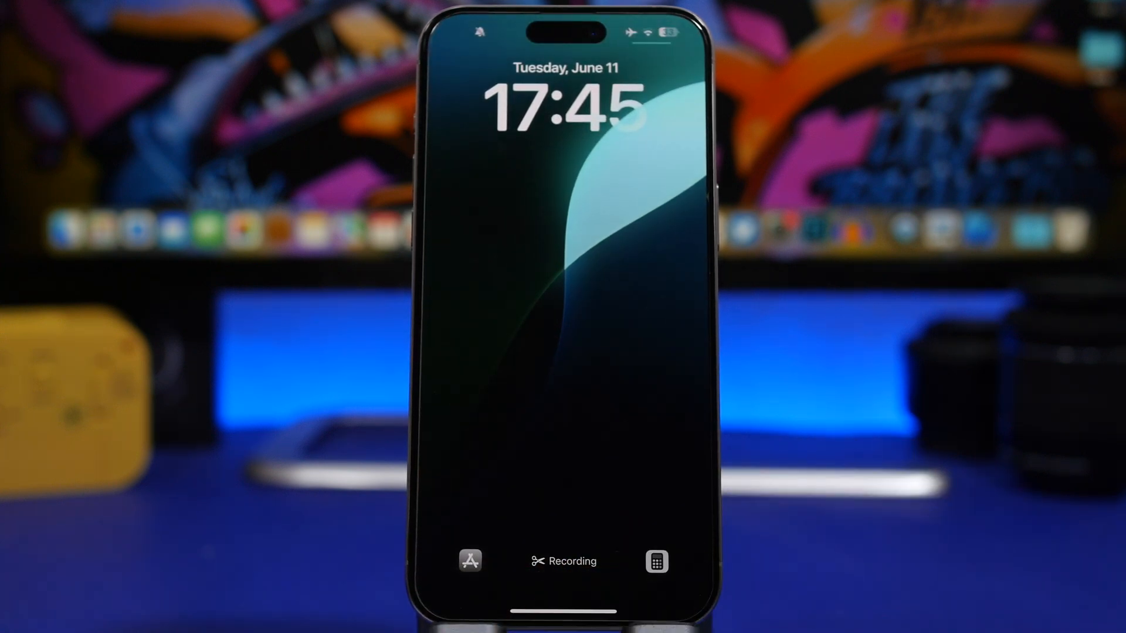
{"action": "left_click", "coordinate": [662, 560]}
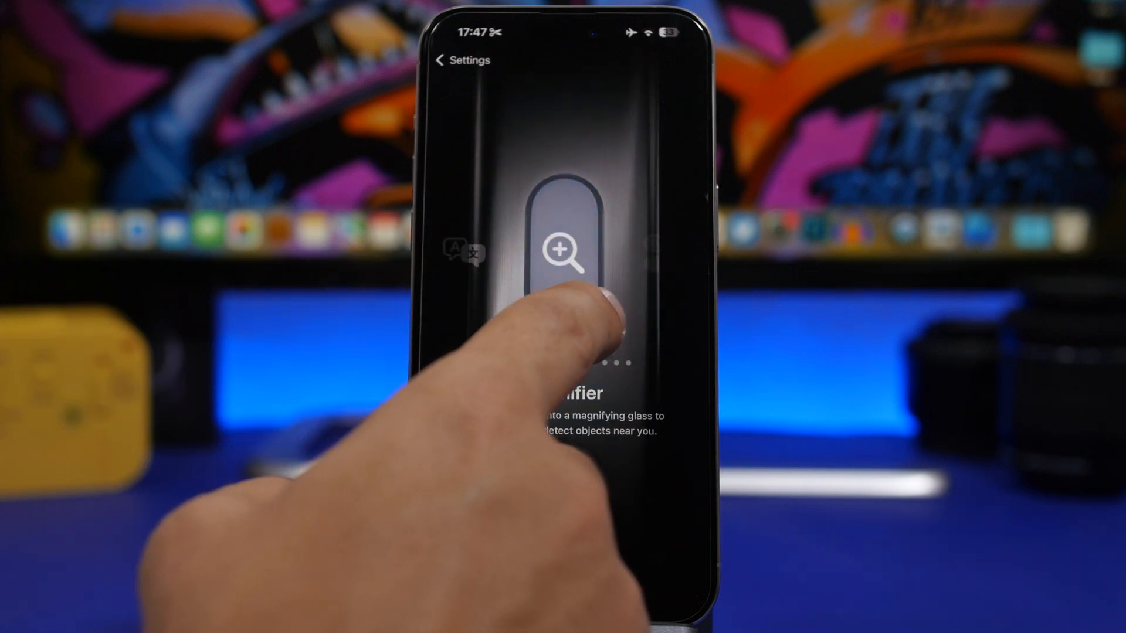
Switch the Action Button to Controls and browse the gallery of controls to assign
{"action": "scroll", "scroll_direction": "left", "scroll_amount": 3}
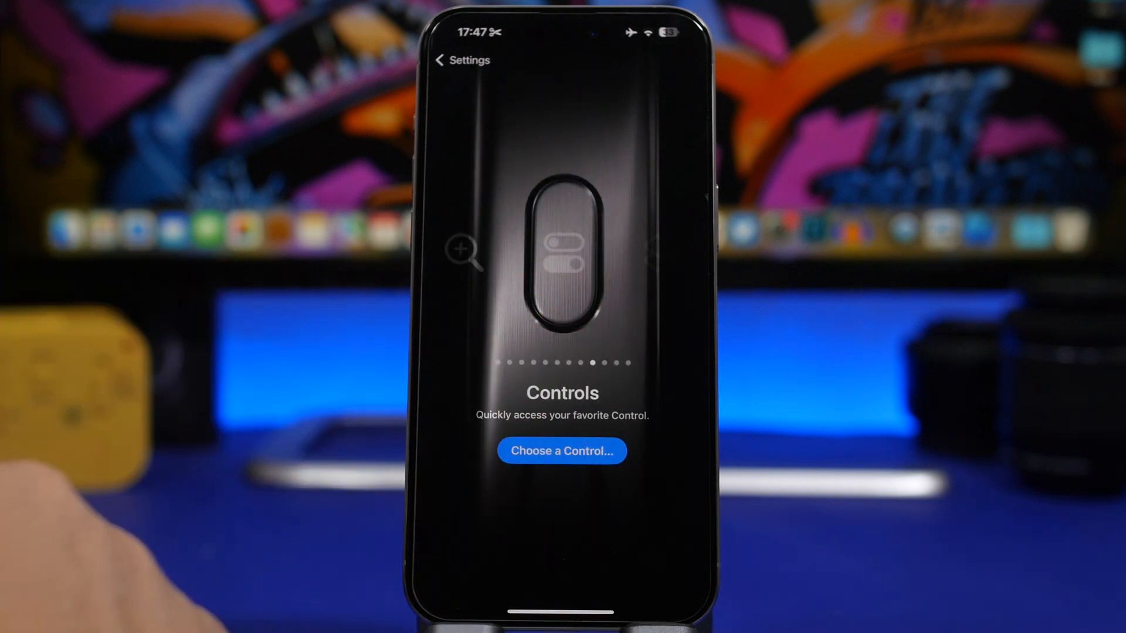
{"action": "left_click", "coordinate": [562, 451]}
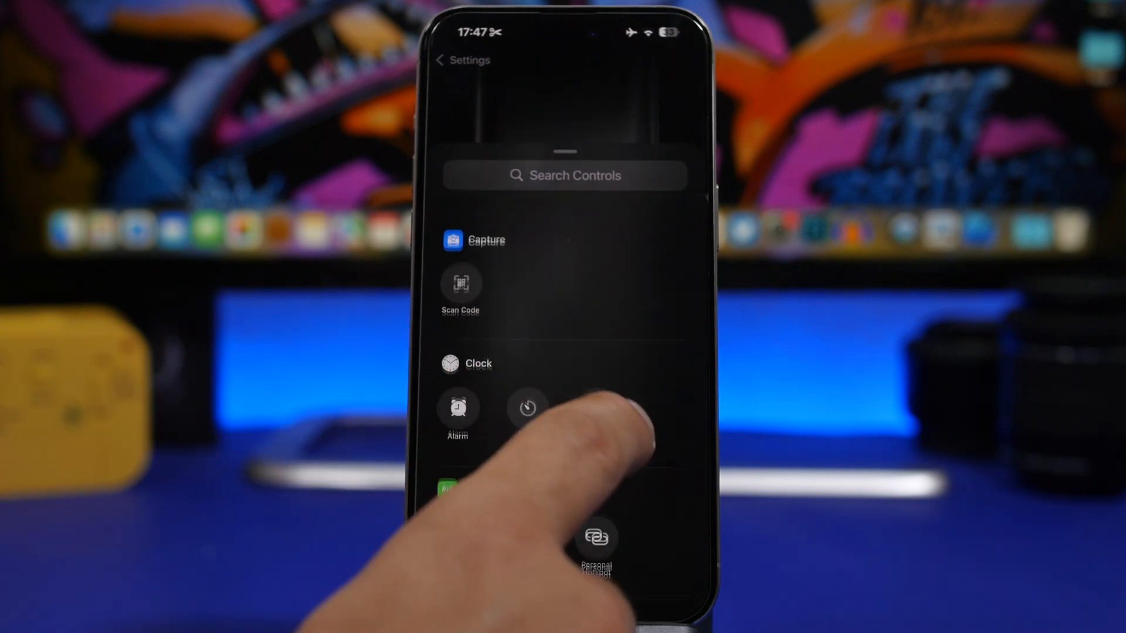
{"action": "scroll", "scroll_direction": "down", "scroll_amount": 3}
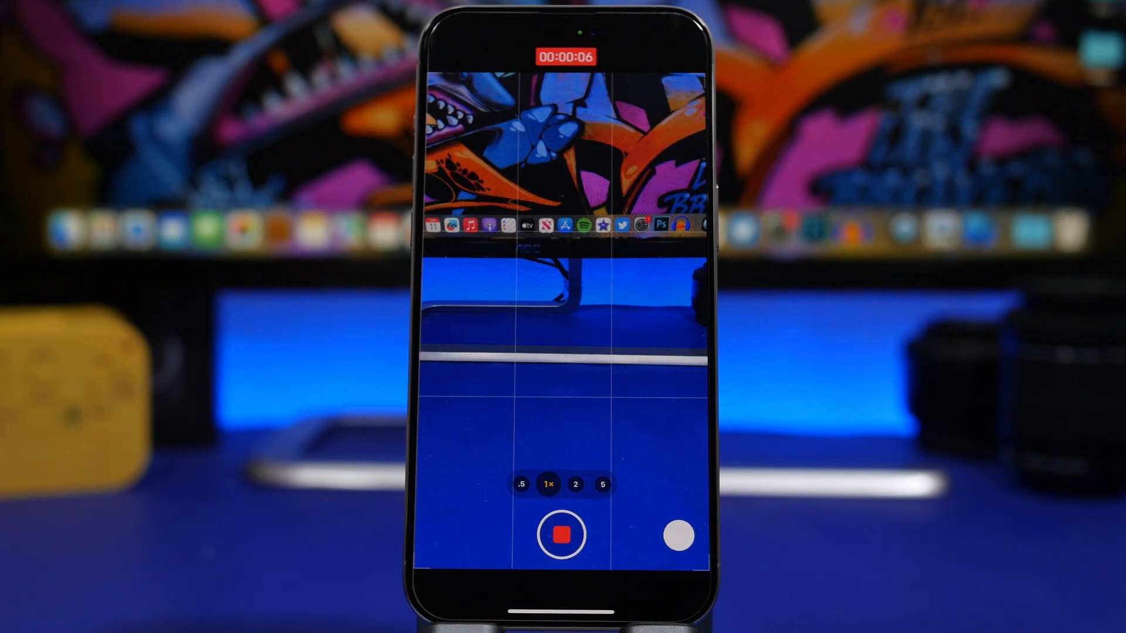
Stop the short video recording in the Camera
{"action": "left_click", "coordinate": [561, 546]}
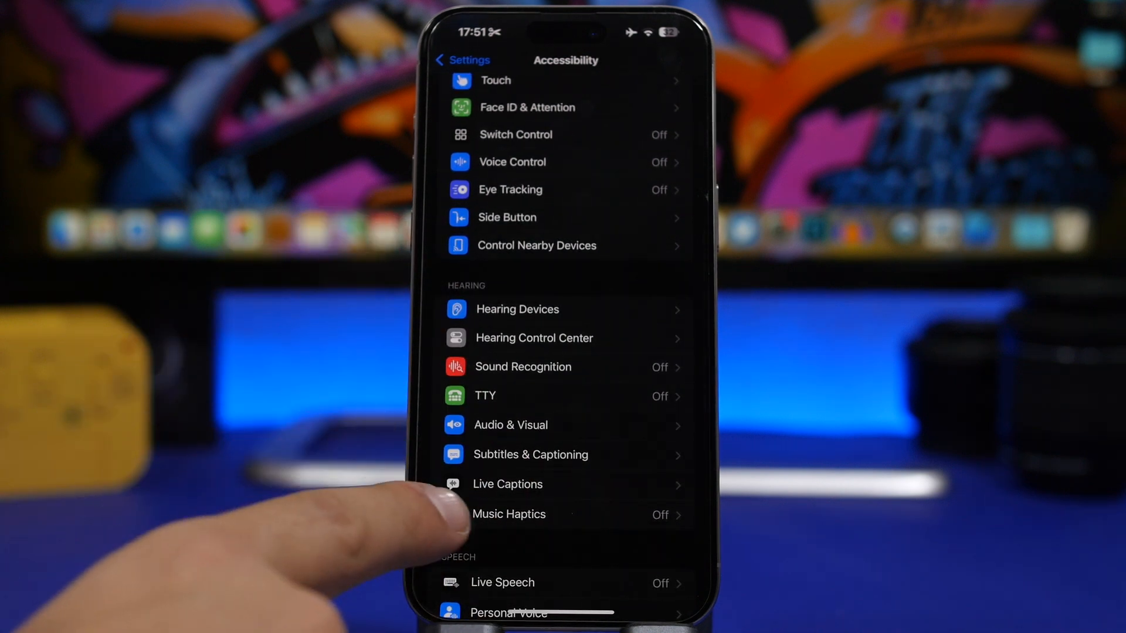
Turn Music Haptics on in Accessibility and stop its sample song after it plays
{"action": "left_click", "coordinate": [508, 515]}
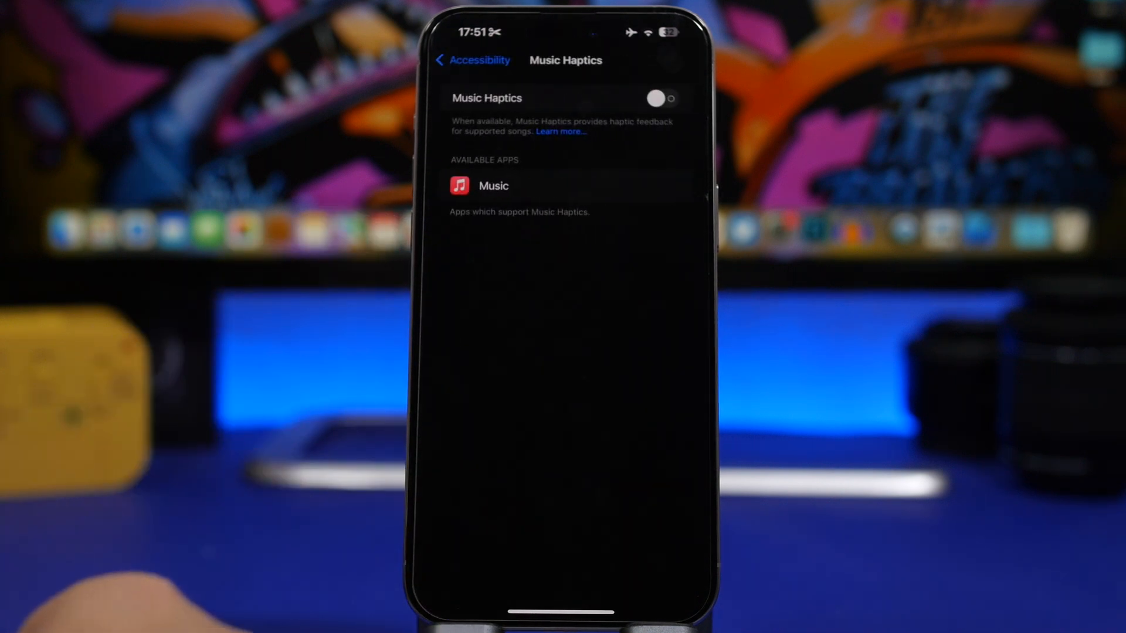
{"action": "left_click", "coordinate": [661, 98]}
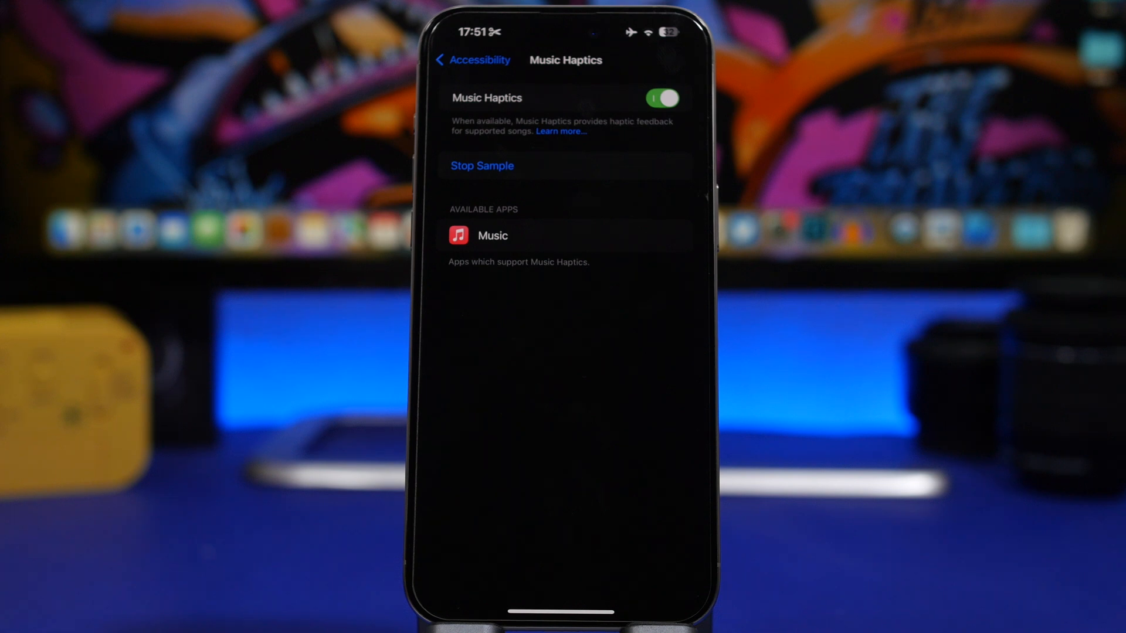
{"action": "left_click", "coordinate": [471, 60]}
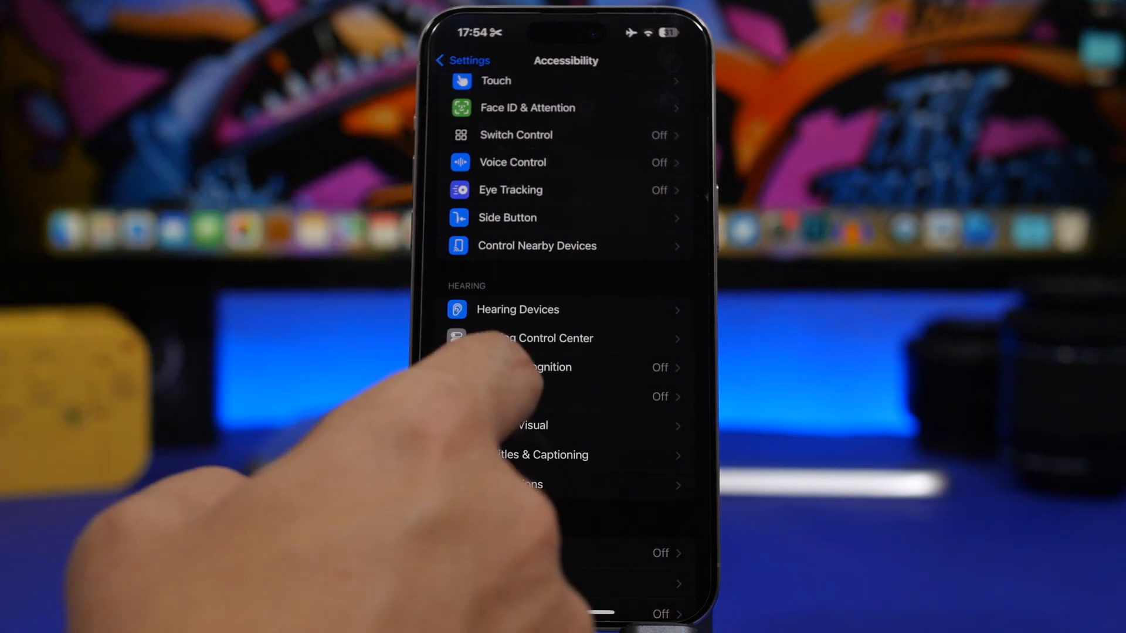
Show the Audio & Visual accessibility page where Power On & Off Sounds is on
{"action": "left_click", "coordinate": [530, 426]}
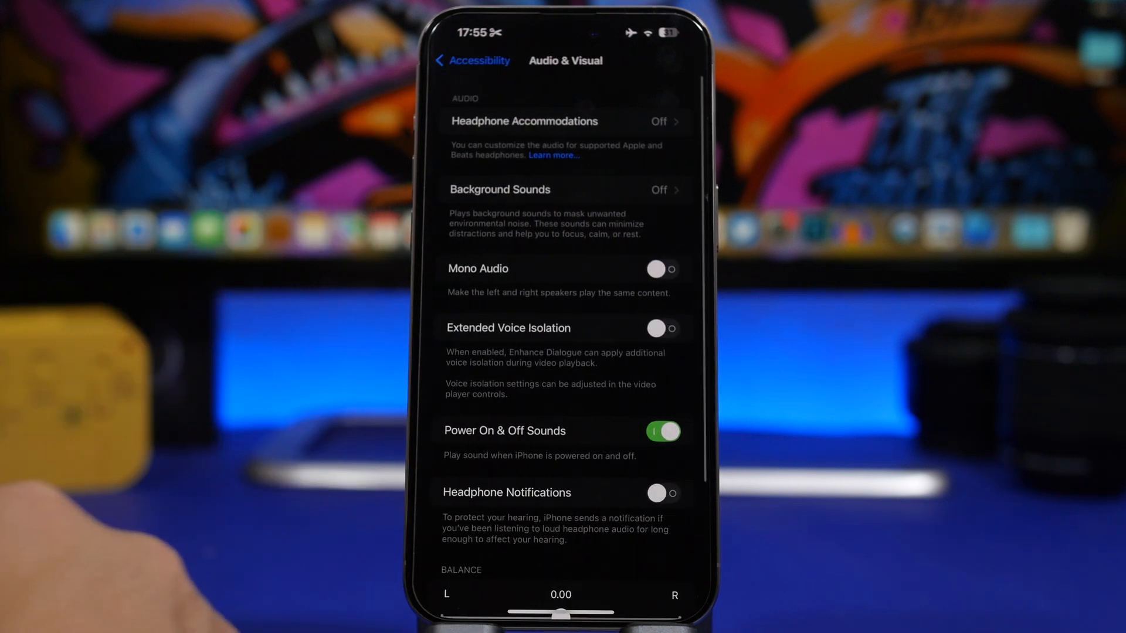